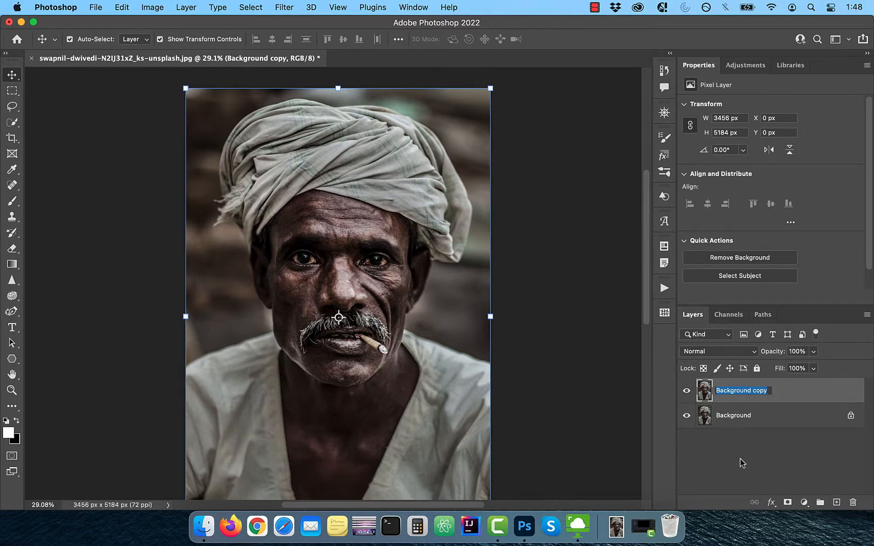
Name the copied layer 'spot heal' and ready the Spot Healing Brush size picker.
type("spot heal")
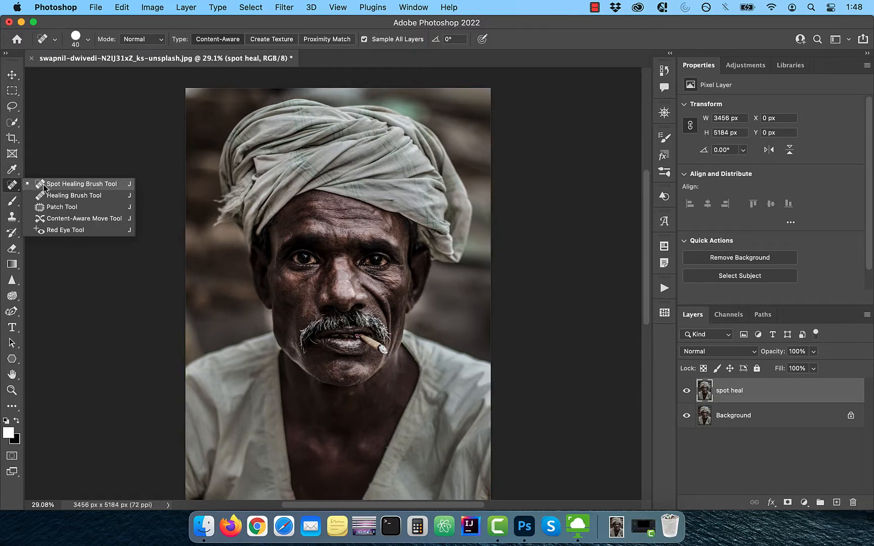
left_click(76, 39)
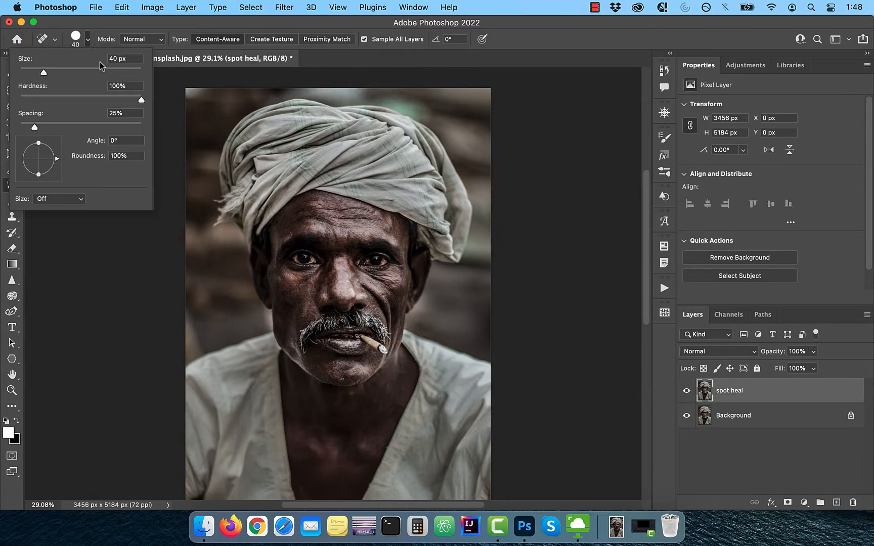
left_click(87, 43)
type("su")
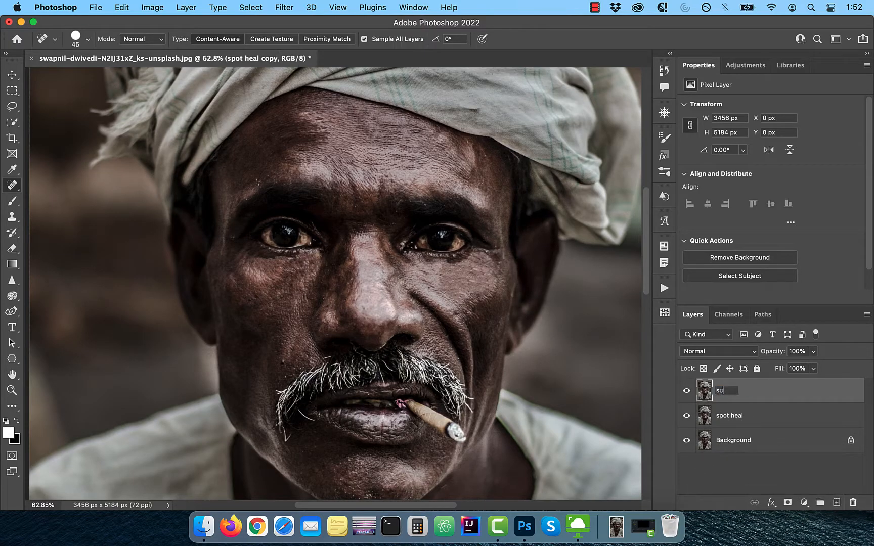
Make 'surface blur' a Smart Object with Surface Blur 50/40, hidden by a black mask.
right_click(741, 390)
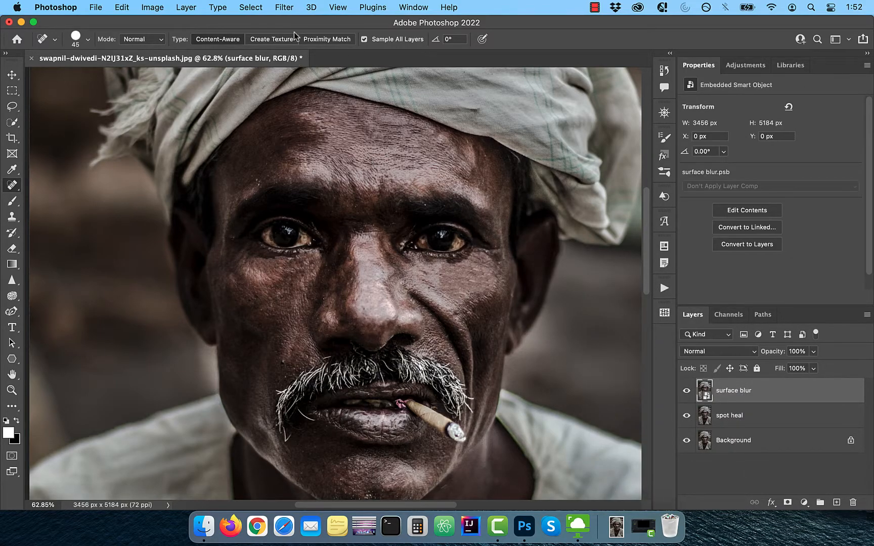
left_click(283, 7)
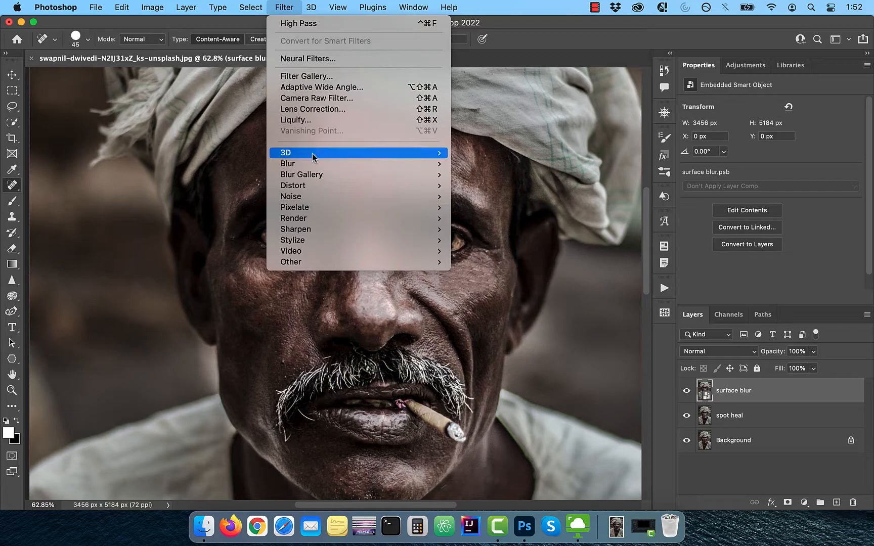
mouse_move(287, 163)
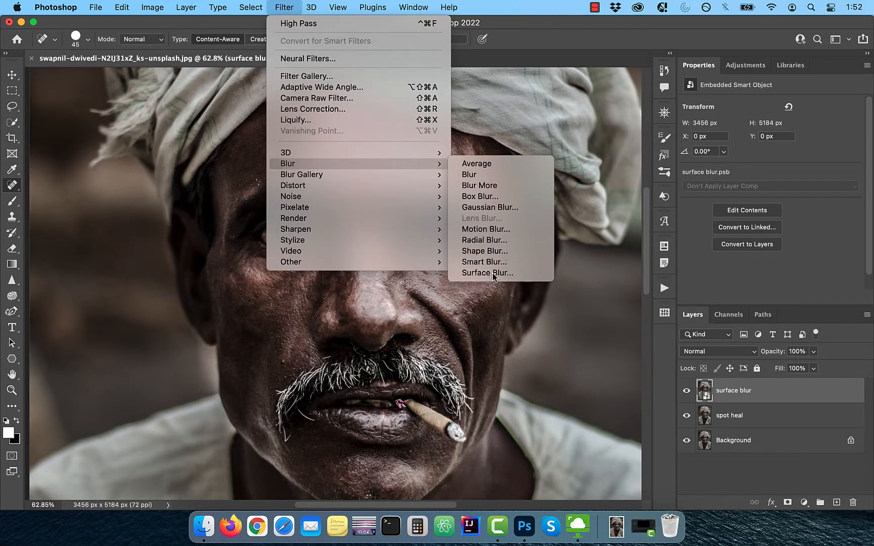
left_click(486, 273)
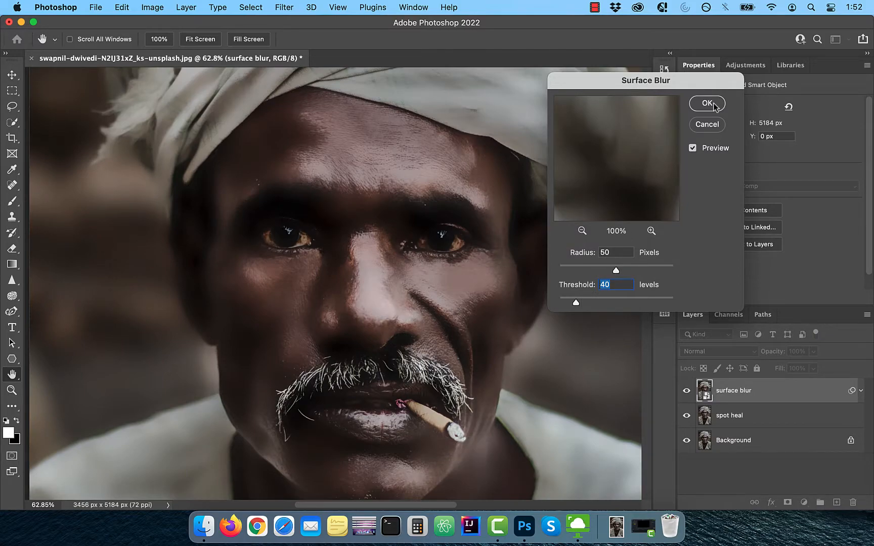
left_click(706, 104)
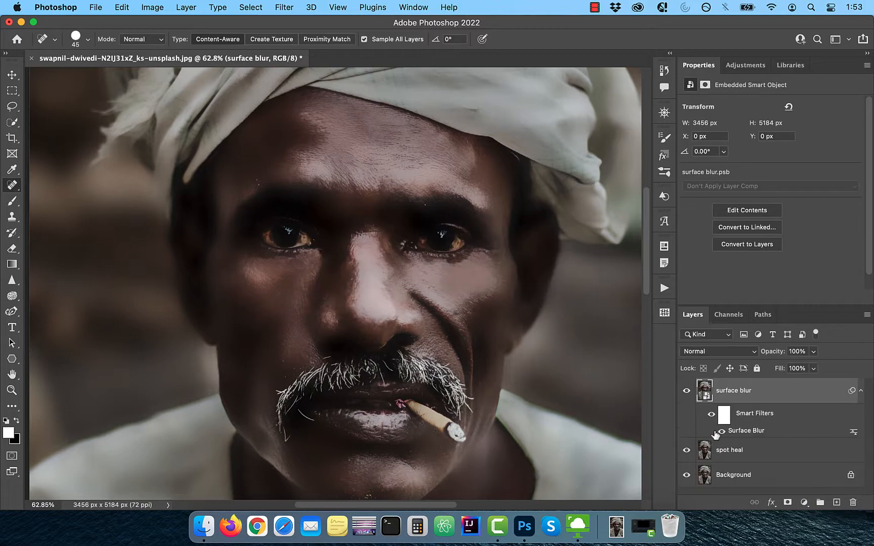
left_click(787, 502)
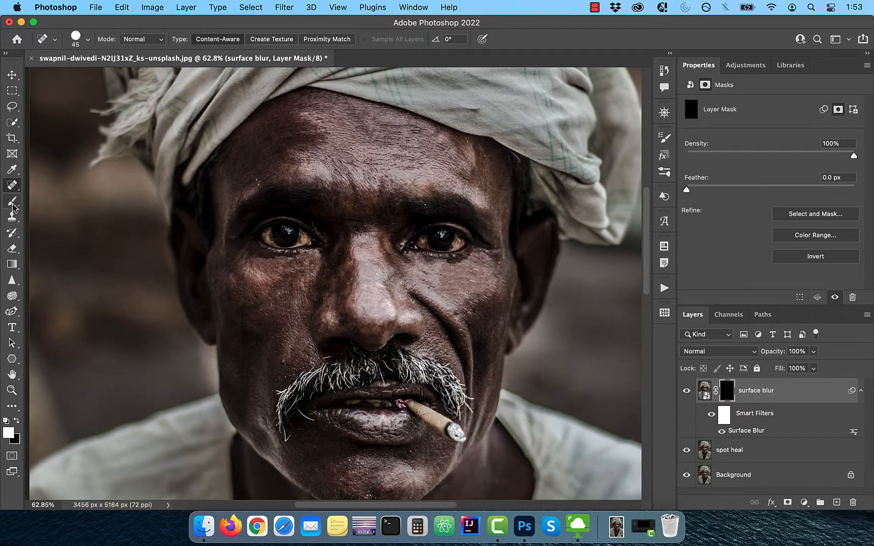
Paint white over the face skin on the blur mask and set opacity to 80%.
left_click(11, 202)
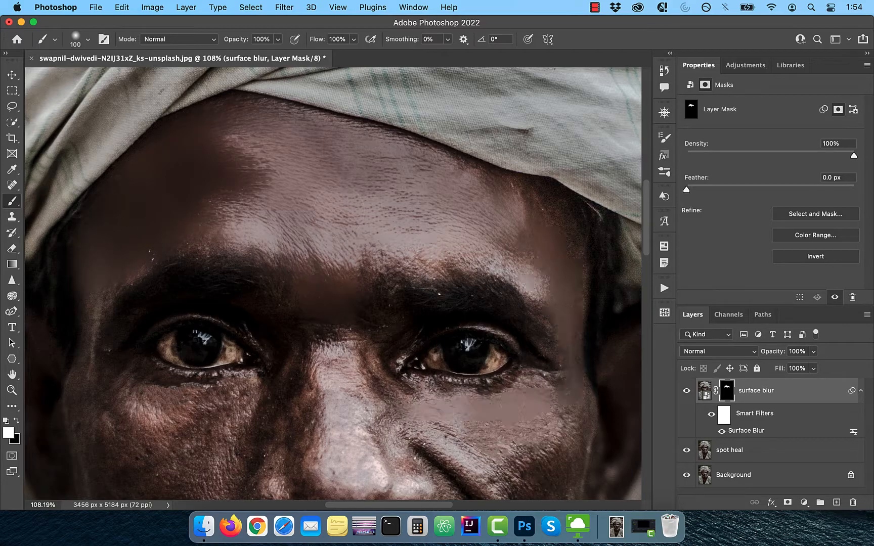
scroll("down", 3)
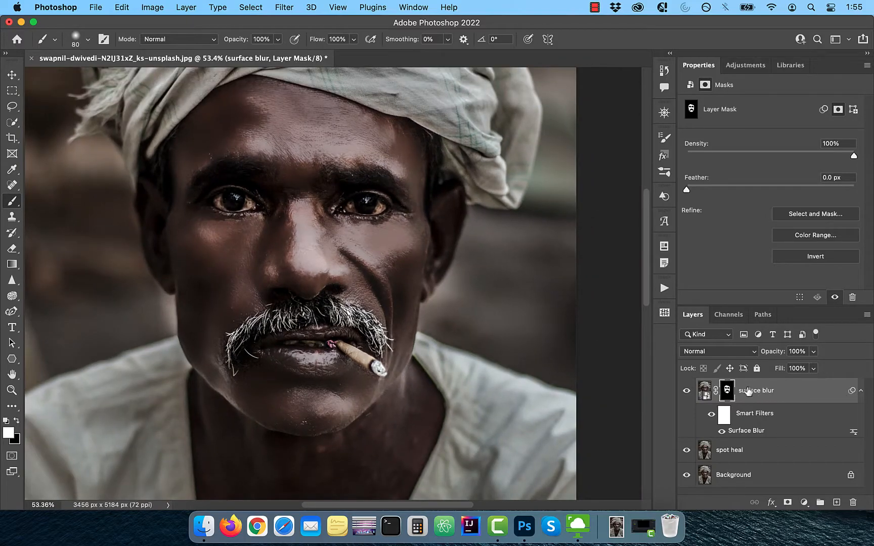
left_click(726, 390)
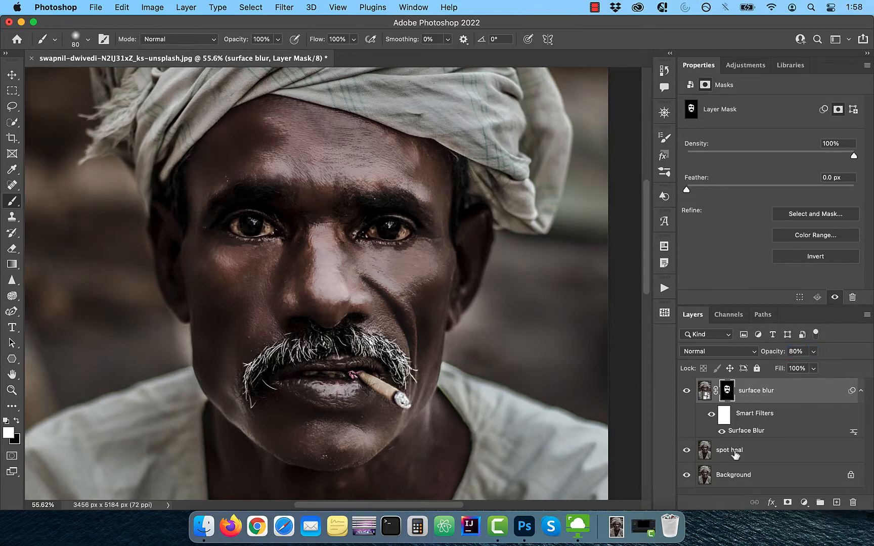
Duplicate the spot heal layer and convert the texture copy to a Smart Object.
left_click(728, 449)
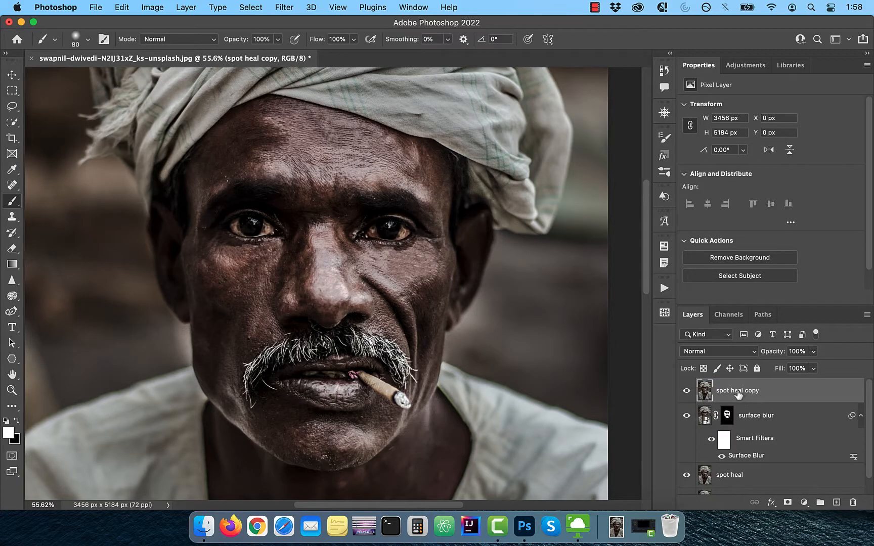
right_click(736, 390)
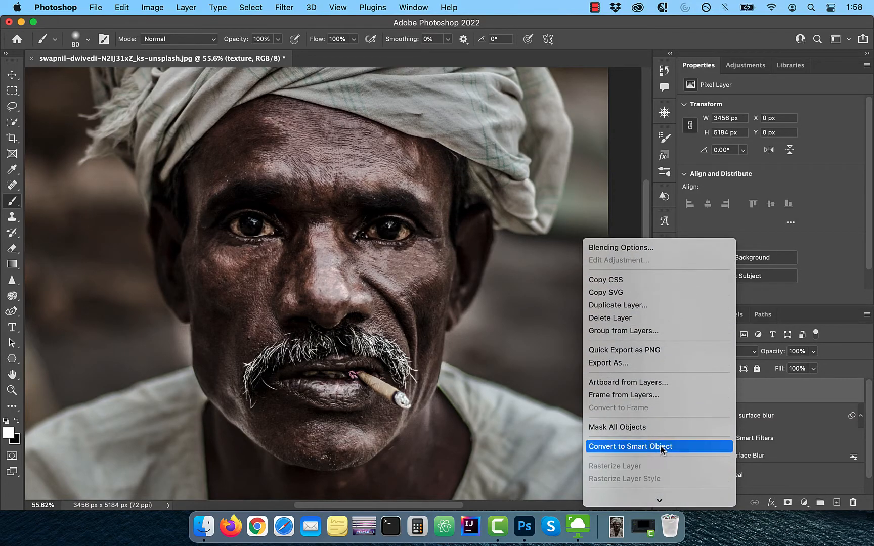
left_click(630, 446)
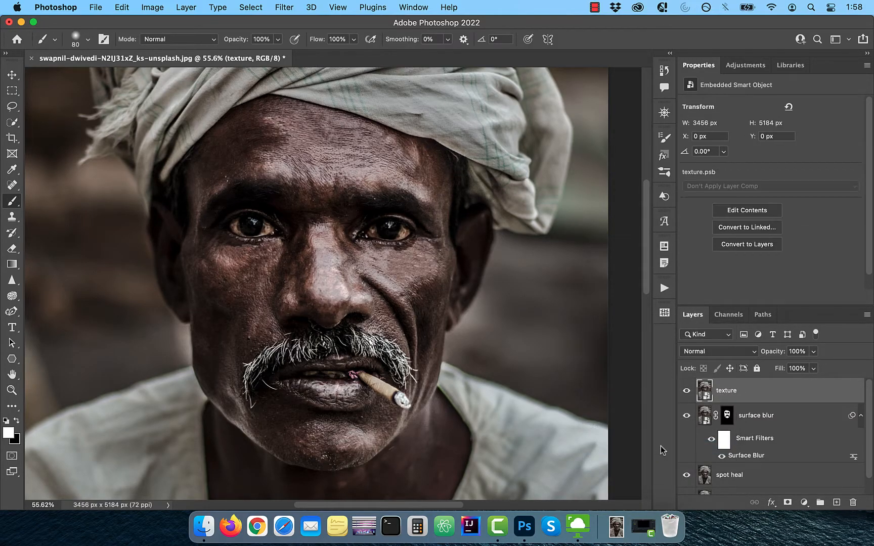
Set the texture layer's blend mode and hide it behind a black layer mask.
left_click(283, 7)
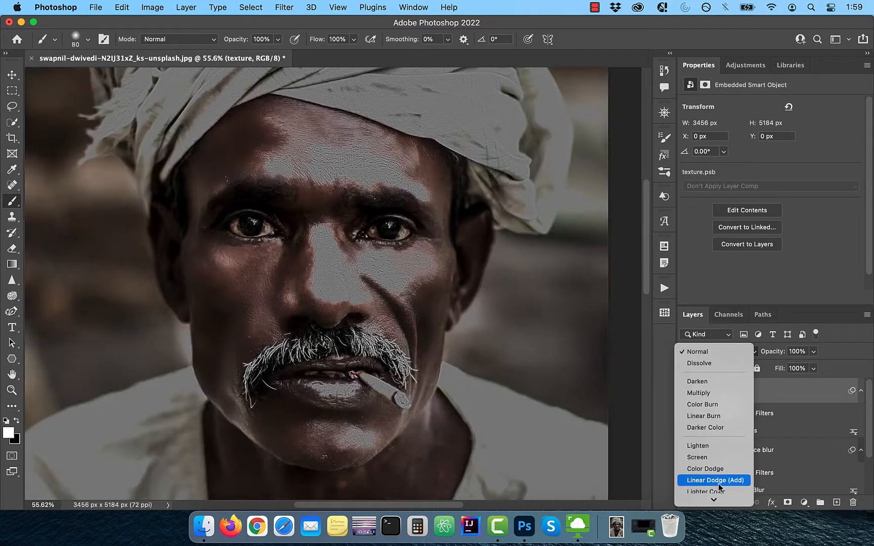
left_click(713, 351)
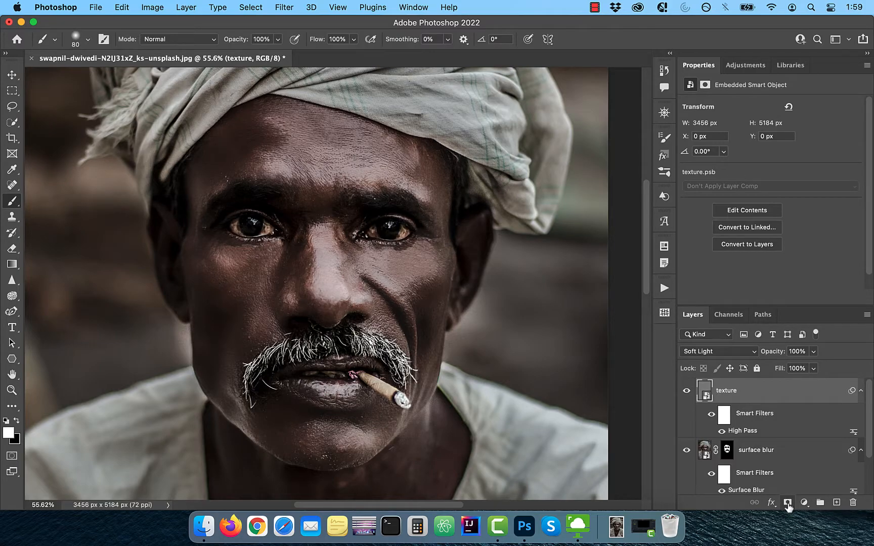
left_click(787, 502)
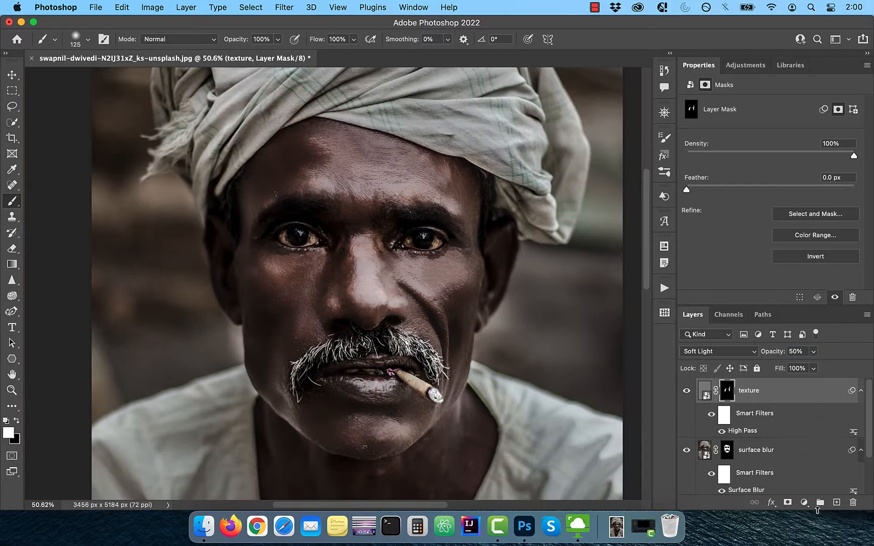
Add a brightening Curves adjustment layer and lower the brush flow to 20%.
left_click(803, 502)
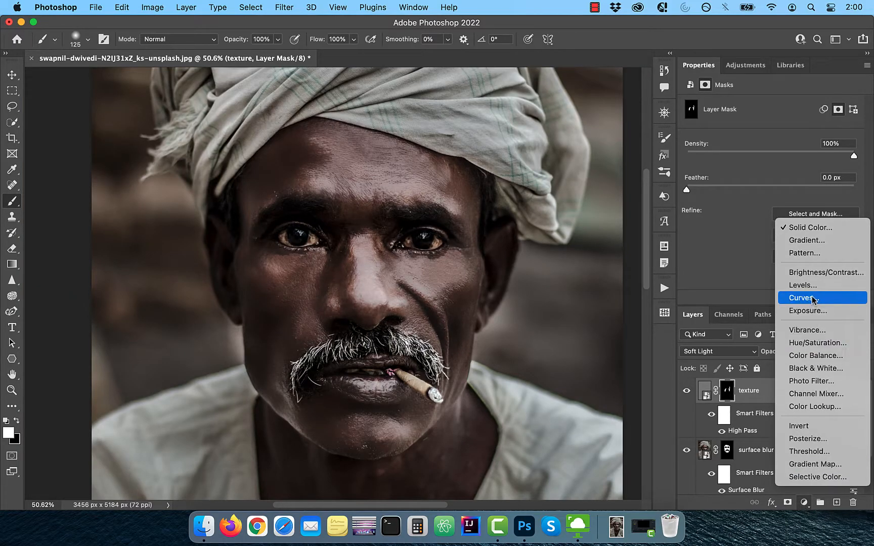
left_click(802, 297)
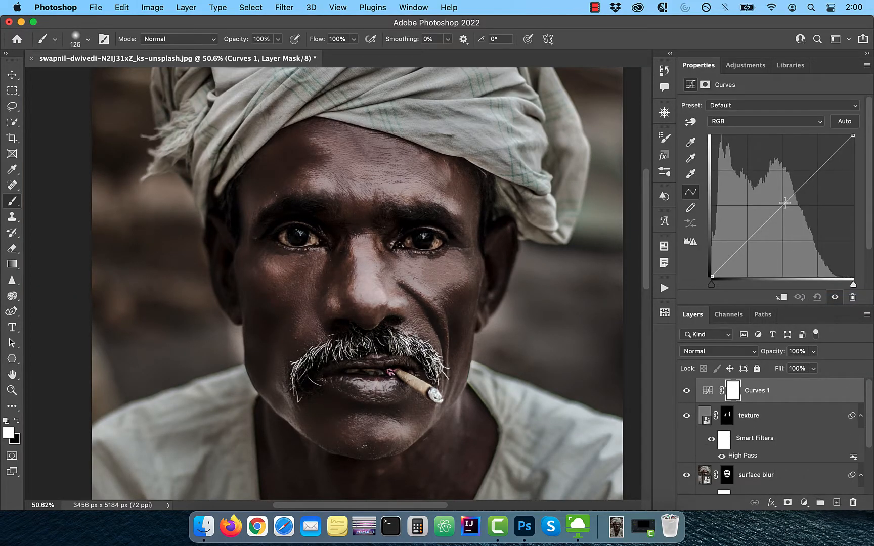
left_click_drag(784, 202, 777, 198)
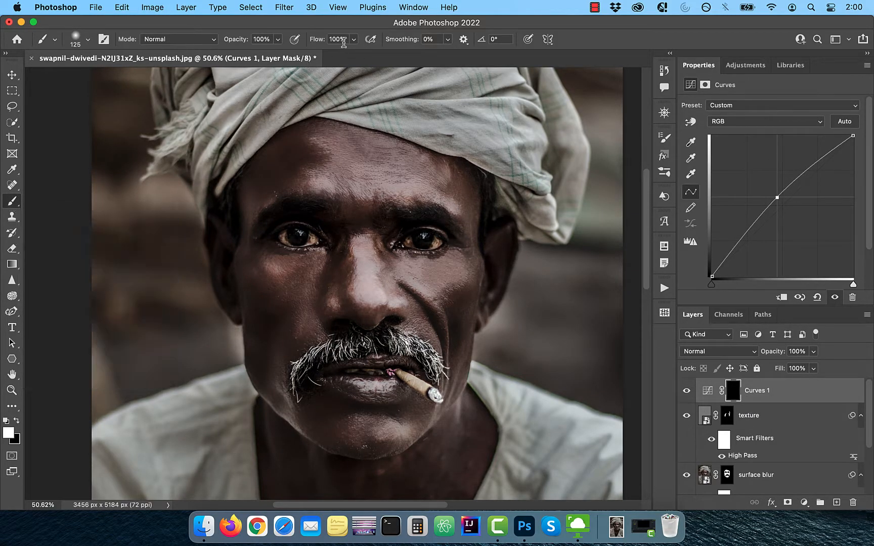
left_click(337, 39)
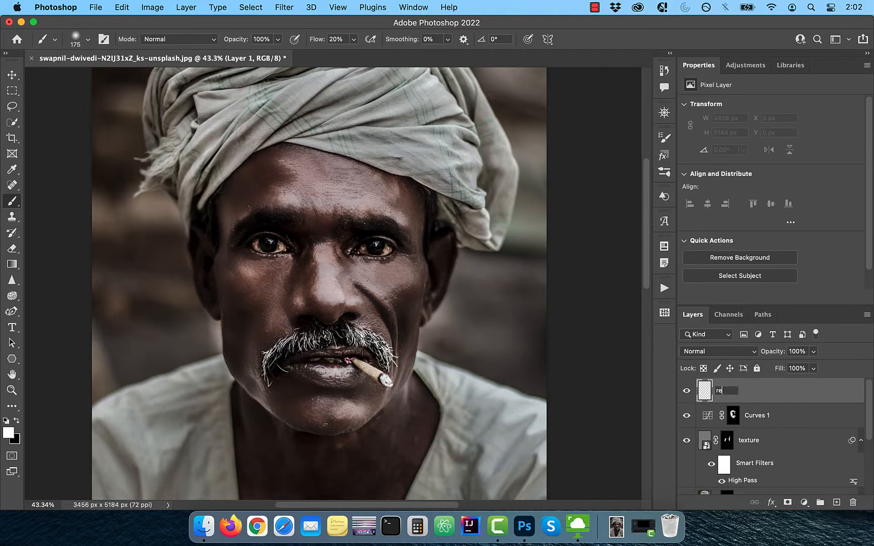
Name the layer 'reddish-orange', pick #c75213, and paint the cigarette tip.
type("reddish-orange")
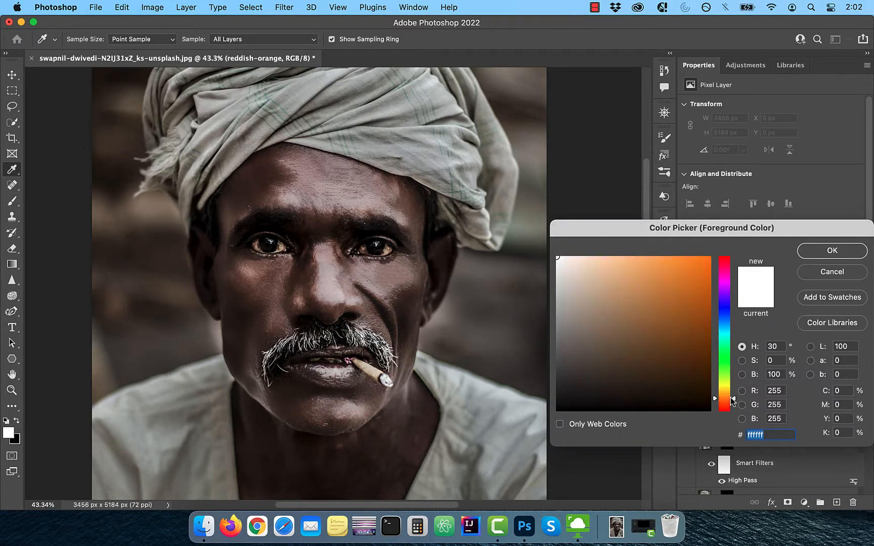
left_click(695, 290)
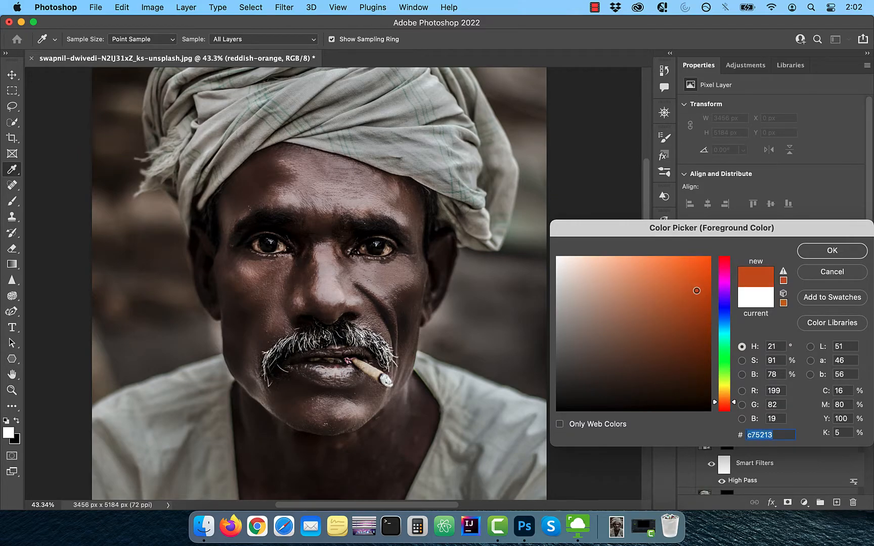
left_click(831, 250)
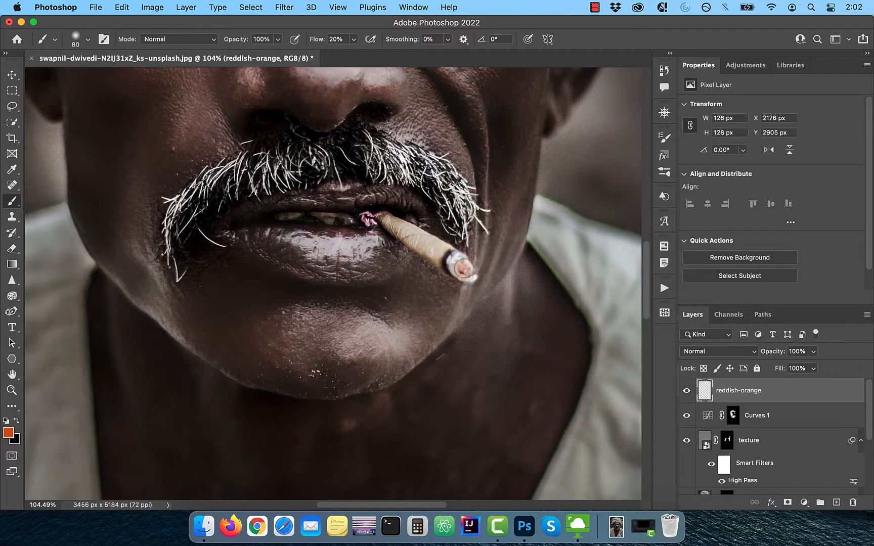
left_click(719, 351)
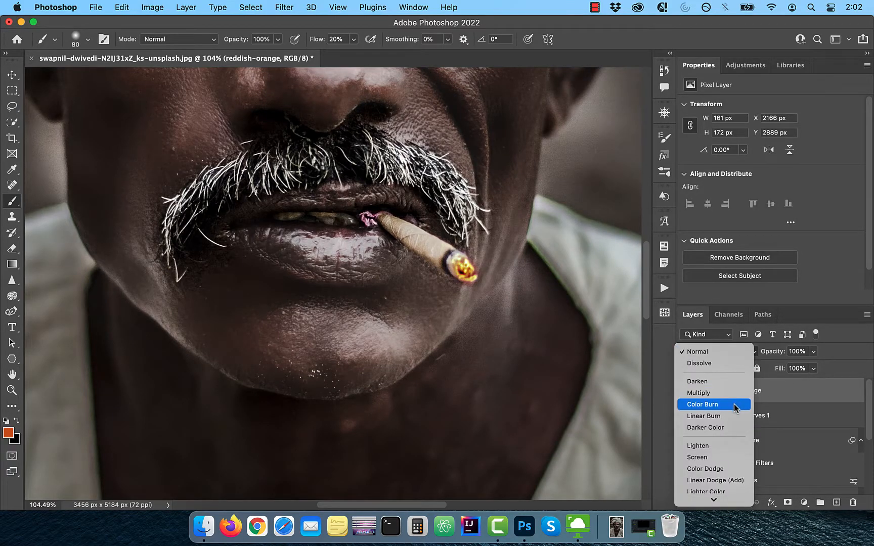
Set the glow layer to Color Dodge with Transparency Shapes Layer unchecked.
left_click(702, 404)
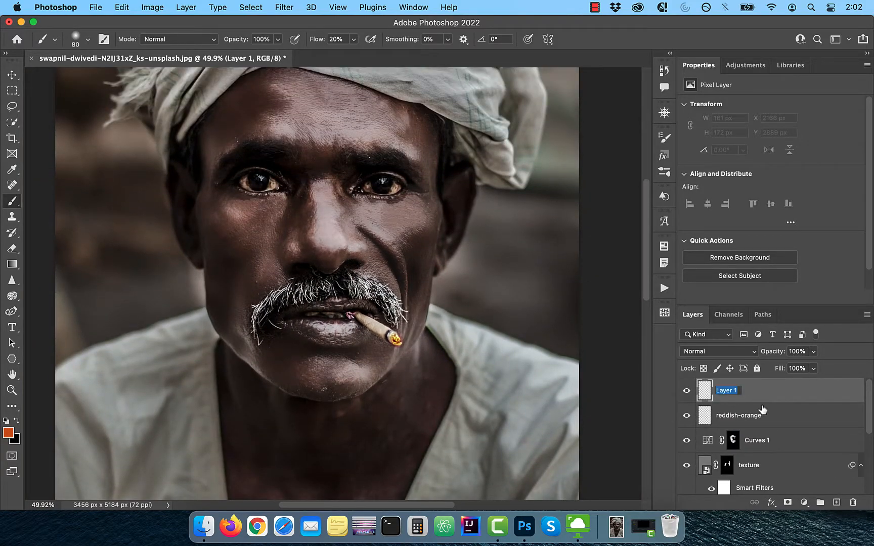
left_click(718, 351)
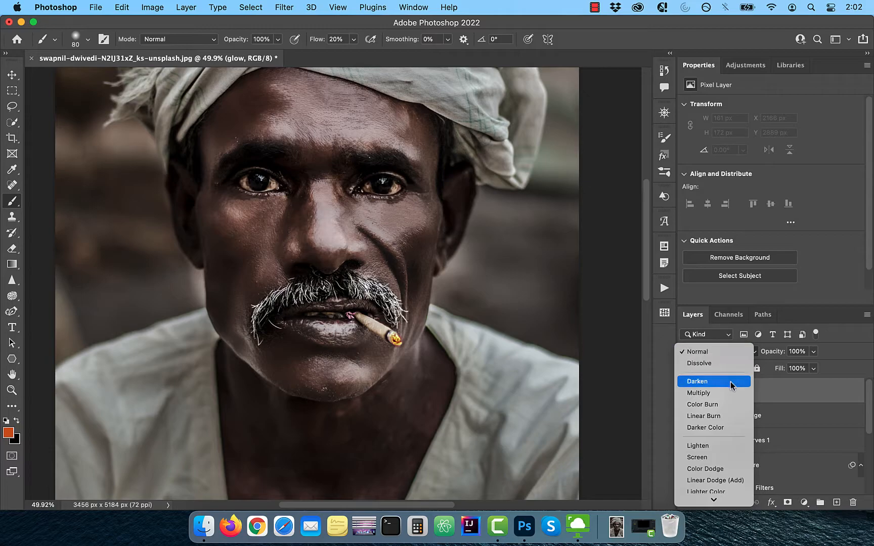
left_click(705, 469)
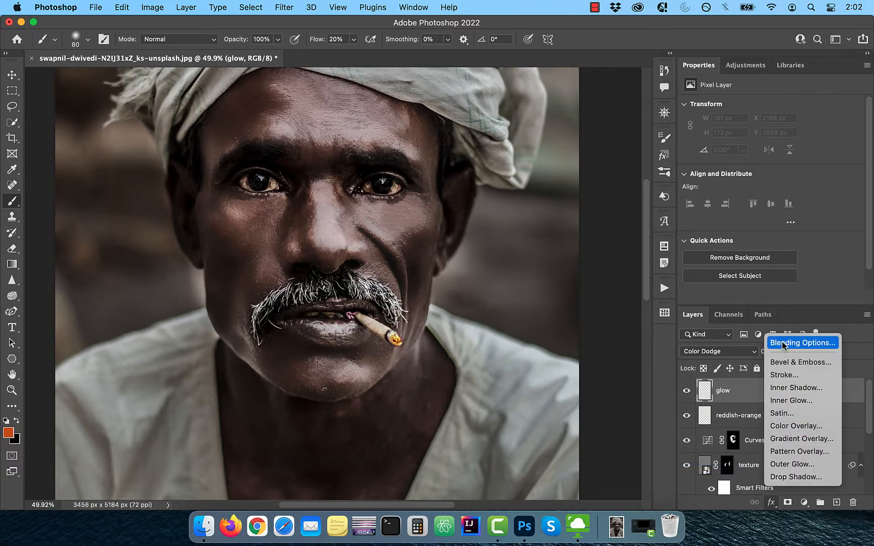
left_click(802, 343)
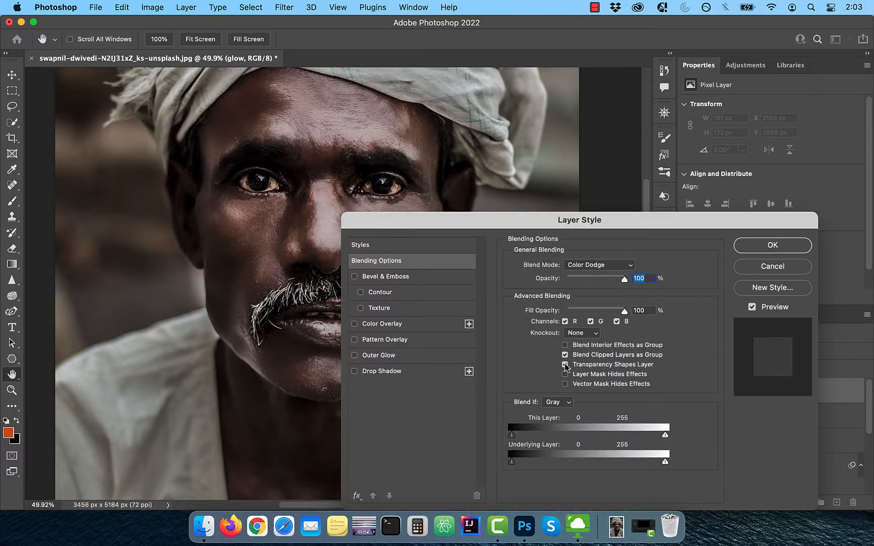
left_click(564, 364)
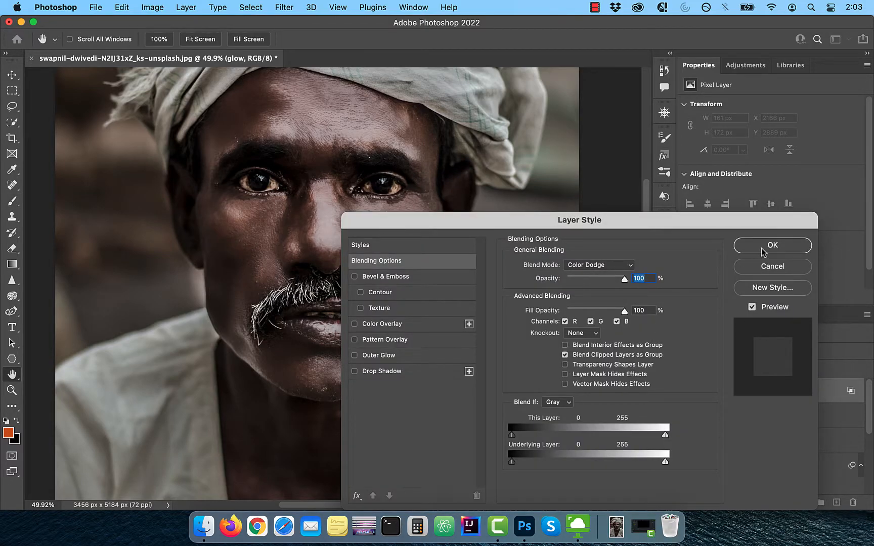
Confirm the glow layer style and show all retouching layers again after comparing.
left_click(772, 245)
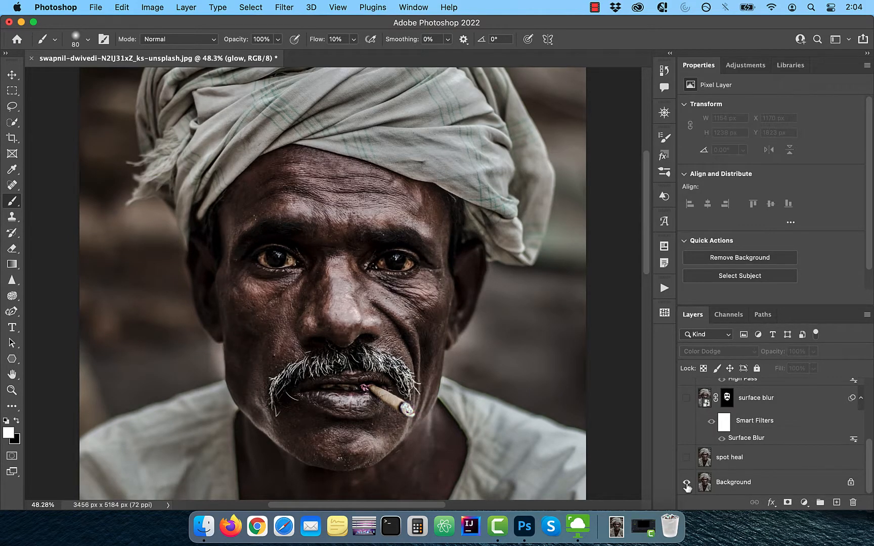
left_click(687, 397)
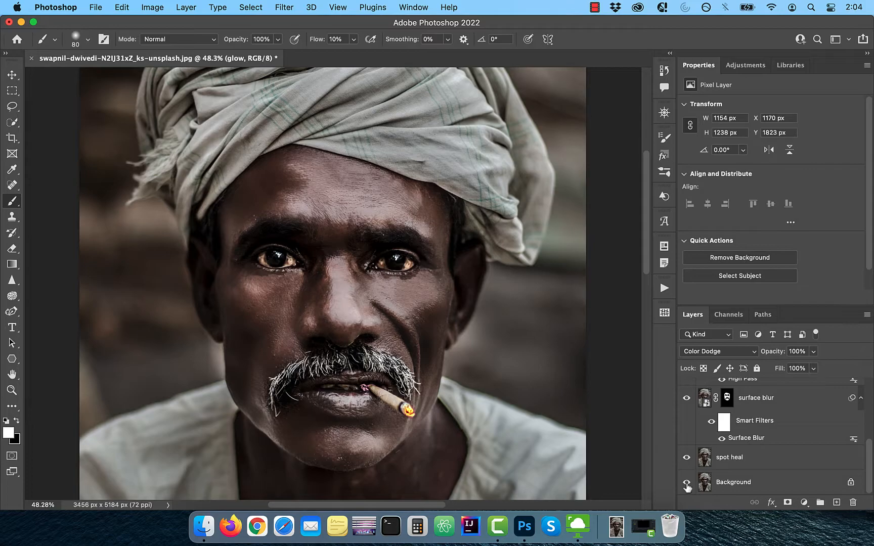